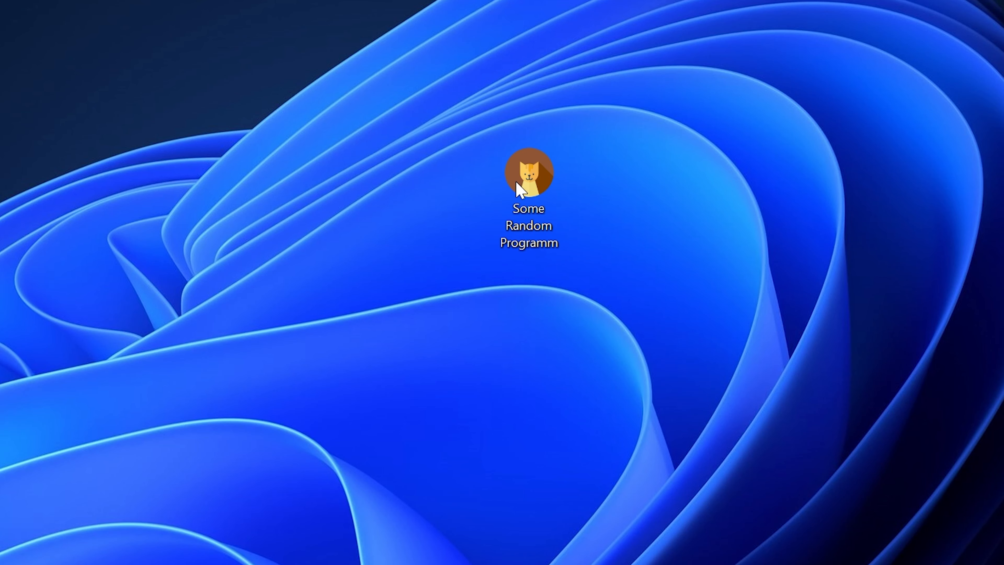
- Launch the cat simulator program and dismiss the missing d3dx9d_41.dll error
{"action": "double_click", "coordinate": [528, 173]}
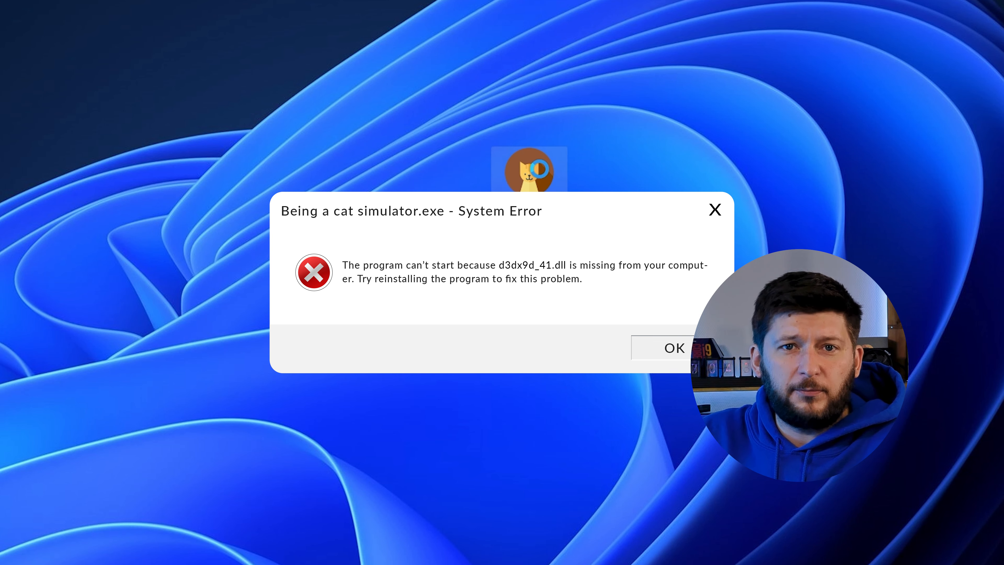
{"action": "left_click", "coordinate": [674, 347]}
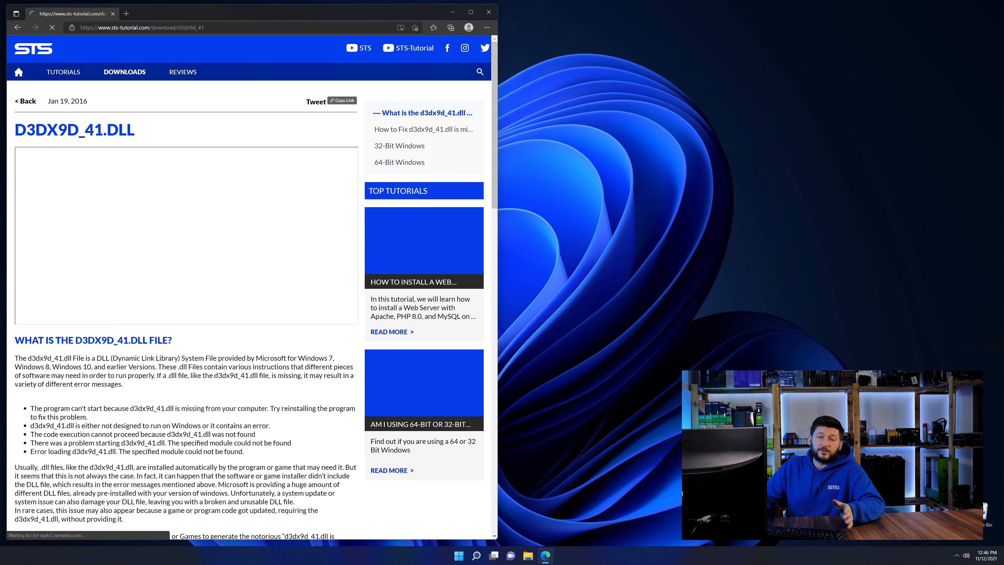
- Download the 32-bit d3dx9d_41.dll zip via the Download File link
{"action": "scroll", "scroll_direction": "down", "scroll_amount": 3}
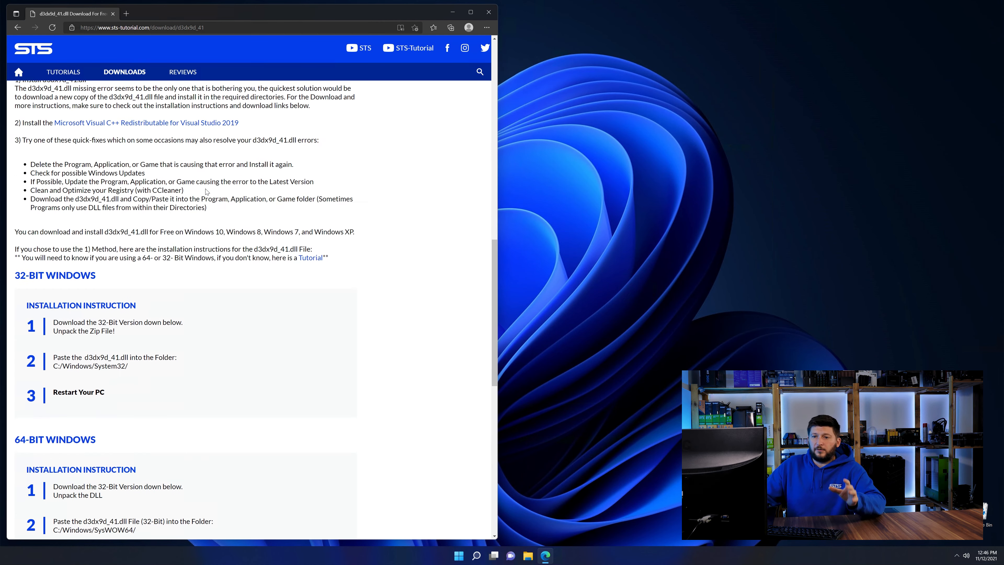
{"action": "scroll", "scroll_direction": "down", "scroll_amount": 3}
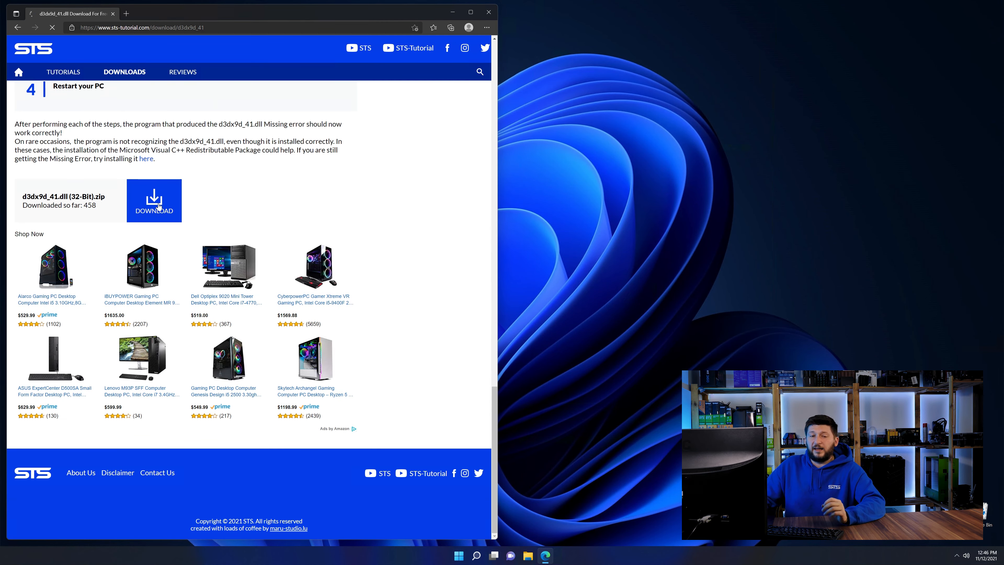
{"action": "left_click", "coordinate": [154, 201]}
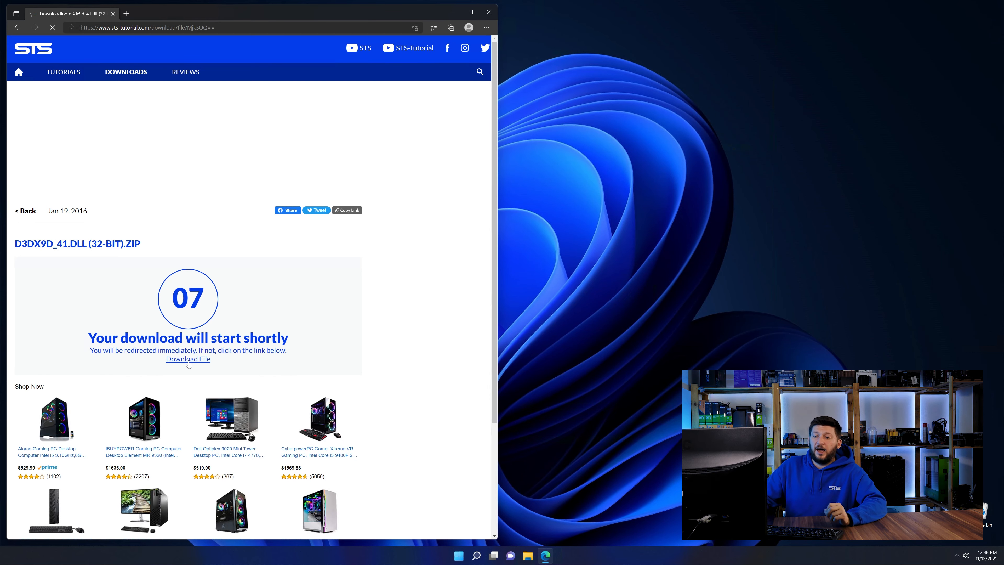
{"action": "left_click", "coordinate": [188, 359]}
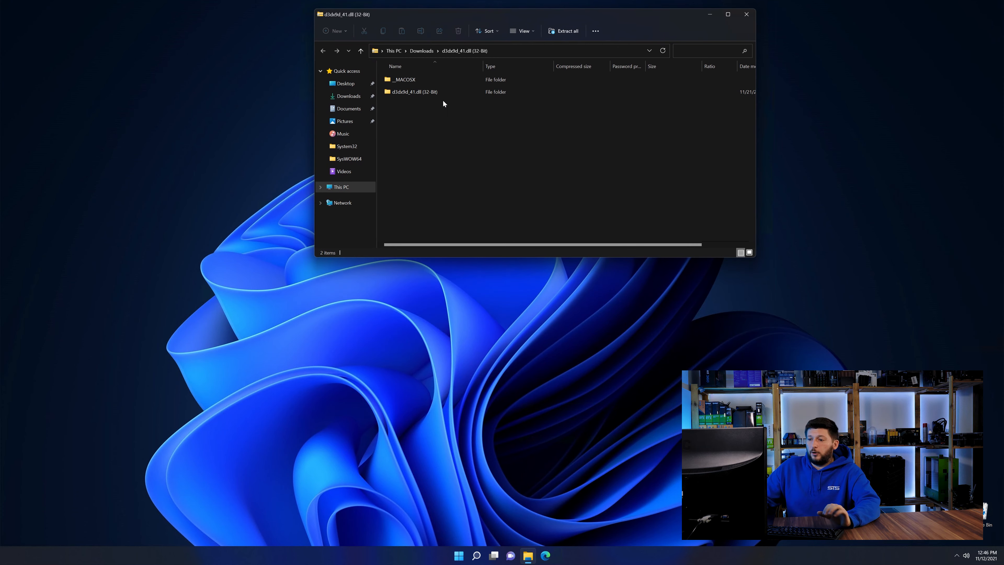
- Show the zip's 32-Bit d3dx9d_41.dll beside a second window at C:\Windows scrolled to System32
{"action": "double_click", "coordinate": [415, 91]}
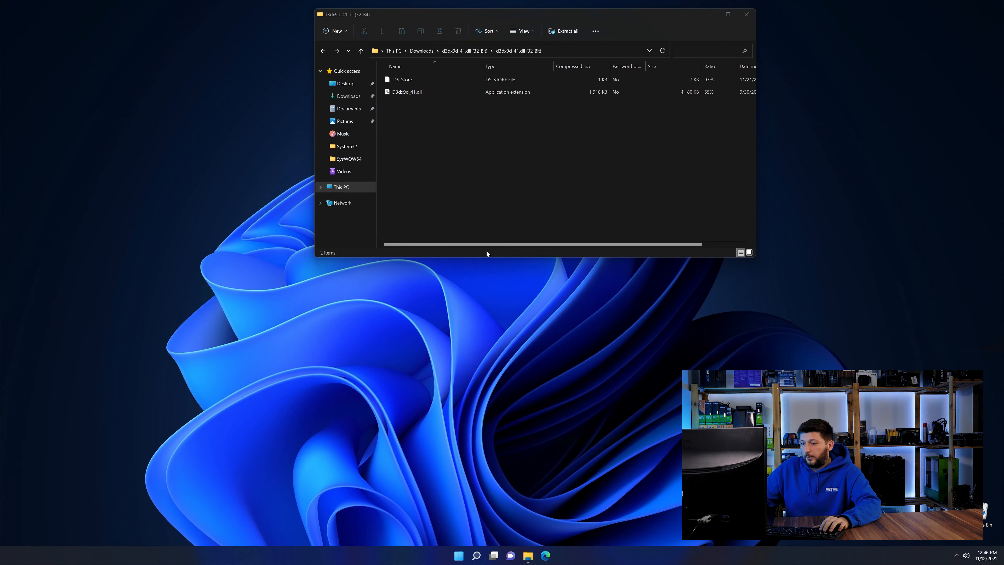
{"action": "left_click", "coordinate": [527, 555]}
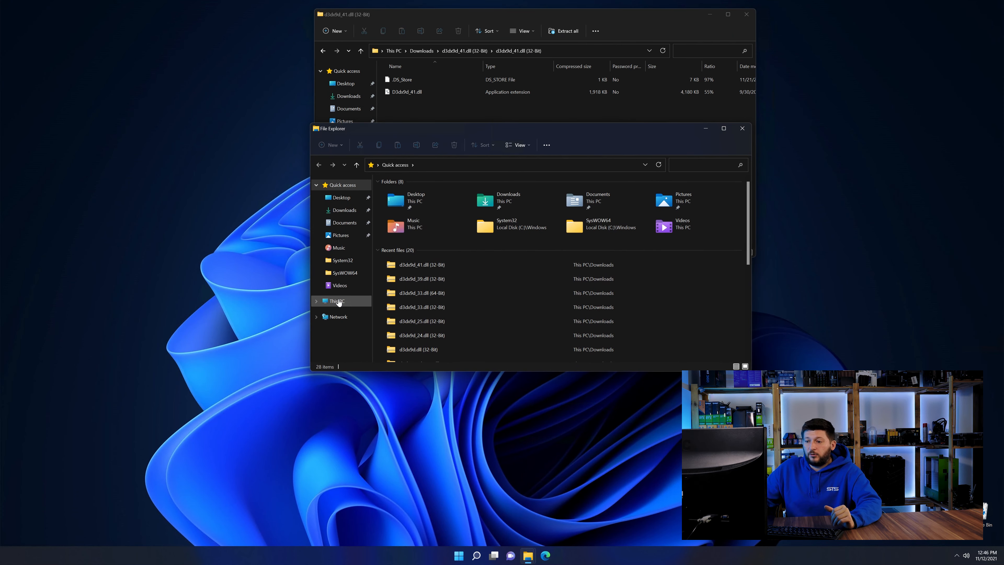
{"action": "left_click", "coordinate": [337, 302]}
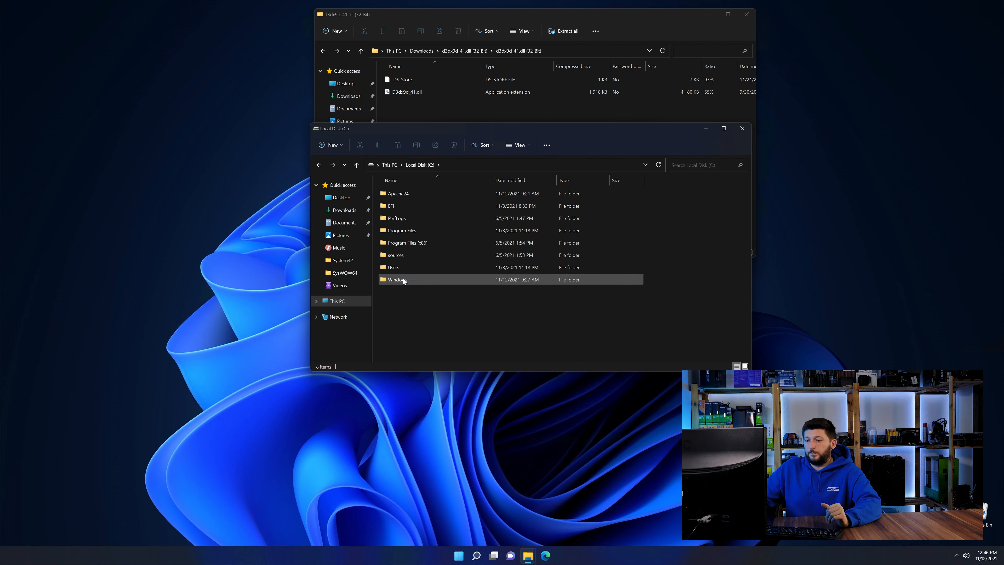
{"action": "double_click", "coordinate": [397, 280]}
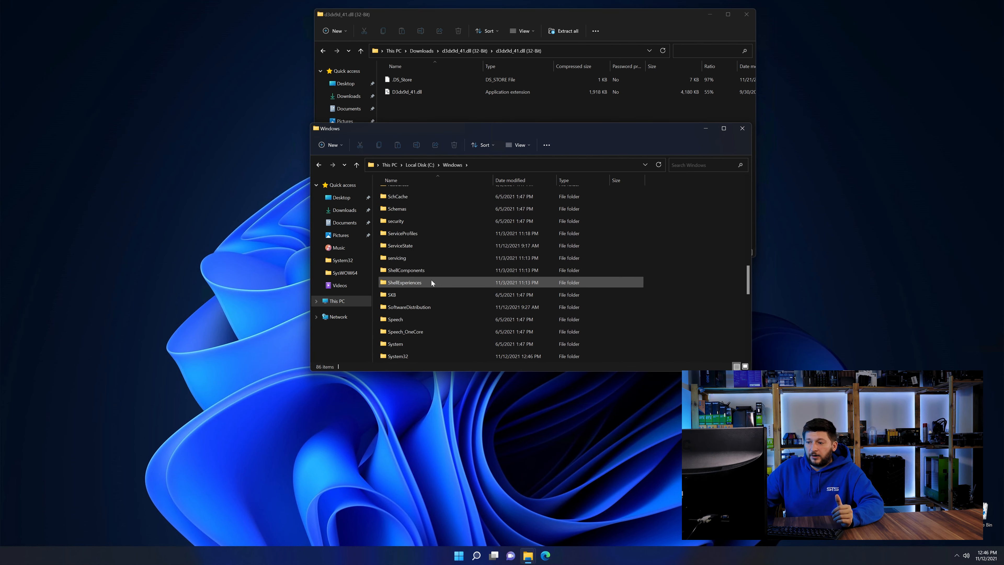
{"action": "scroll", "scroll_direction": "down", "scroll_amount": 3}
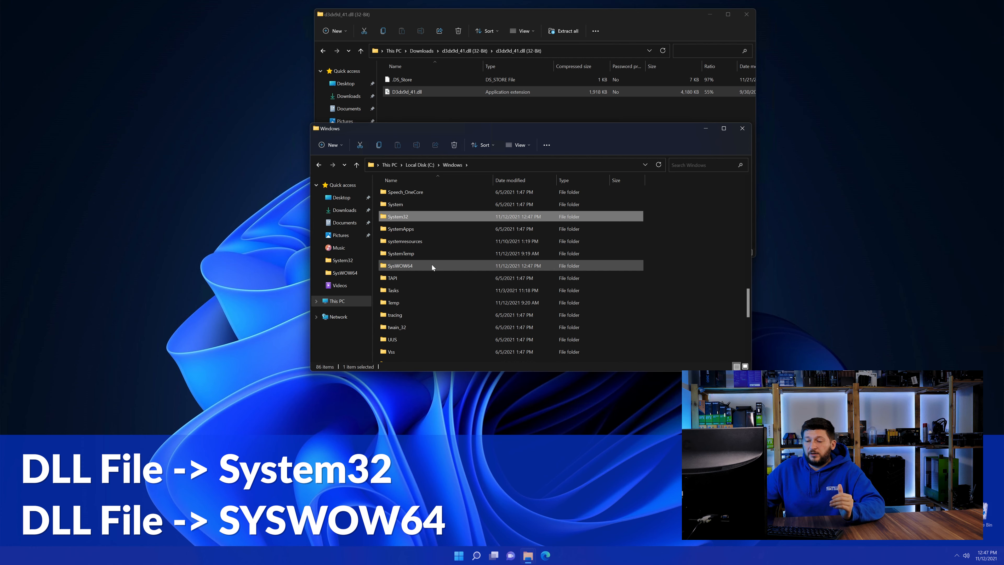
{"action": "left_click", "coordinate": [742, 128]}
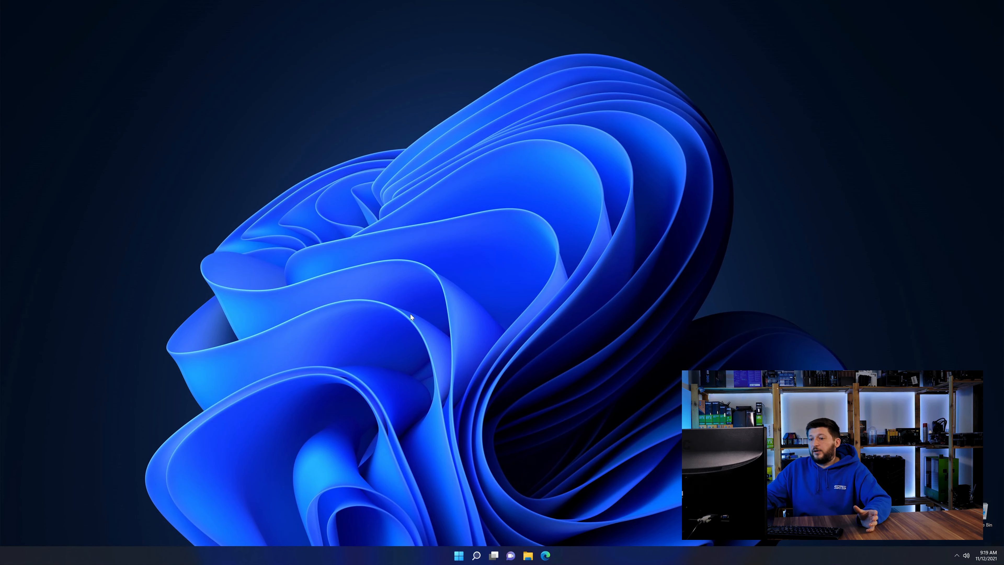
- Download the DirectX End-User Runtime web installer from sts-tutorial.com and run dxwebsetup.exe
{"action": "left_click", "coordinate": [544, 556]}
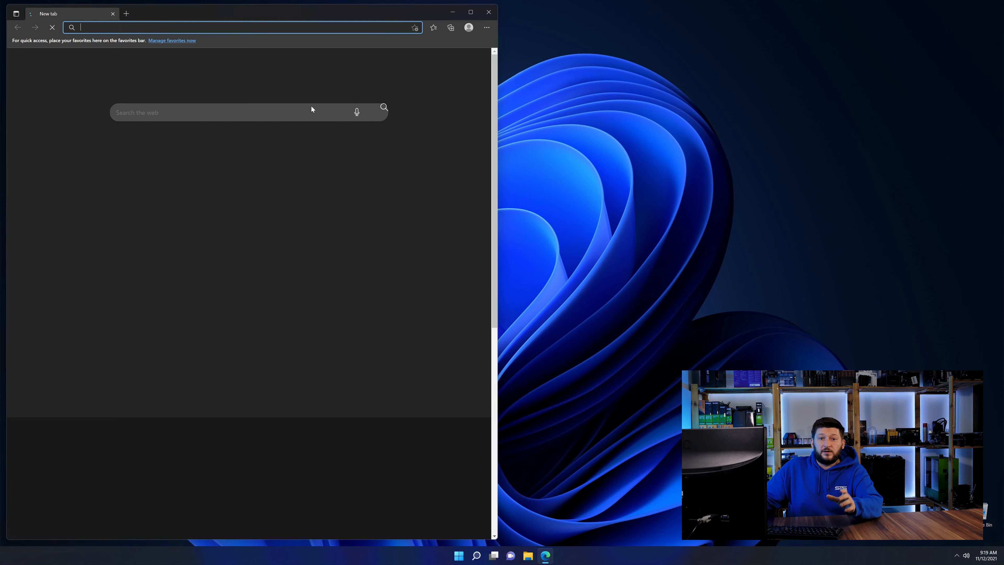
{"action": "type", "text": "https://www.sts-tutorial.com/download/directx_end_user"}
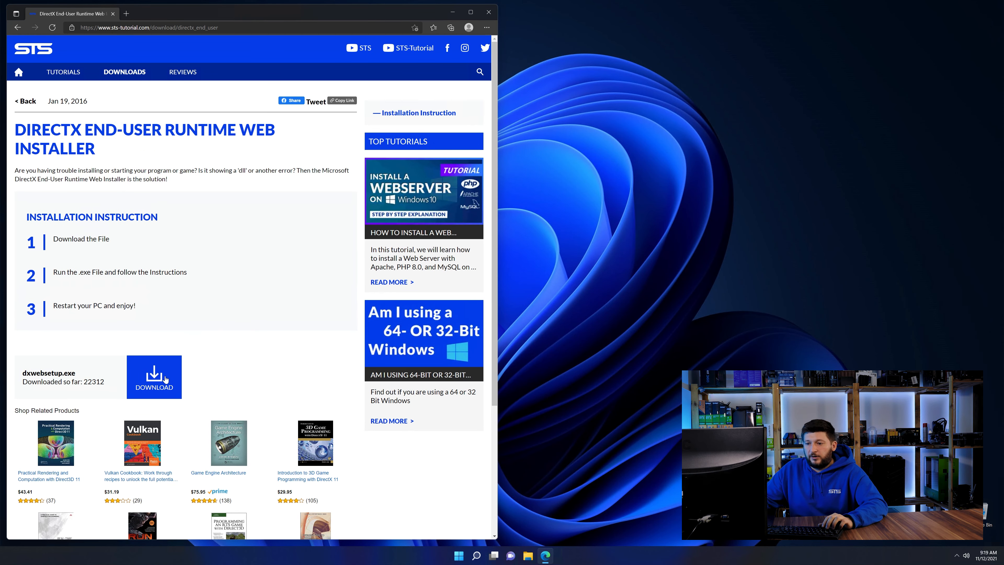
{"action": "left_click", "coordinate": [154, 377]}
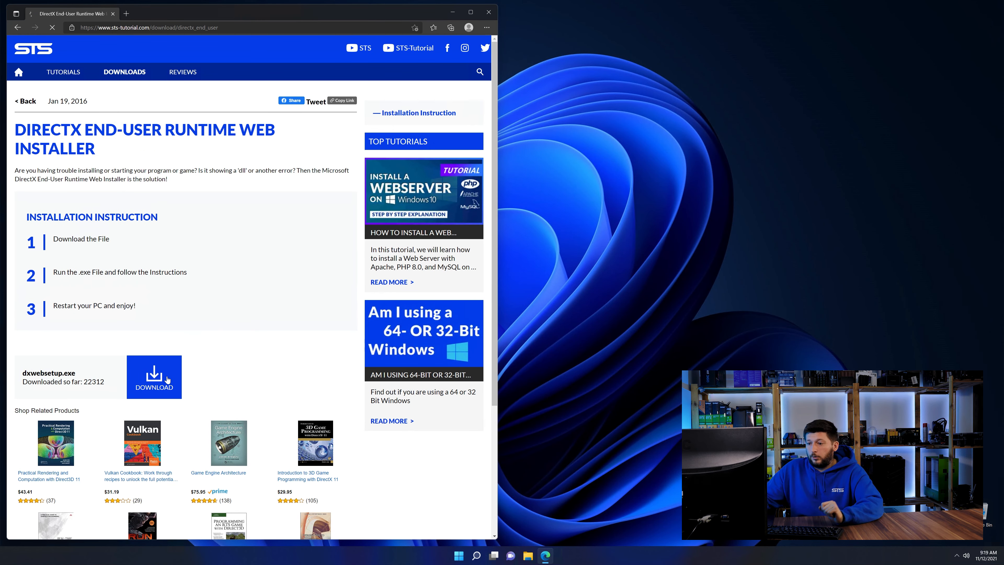
{"action": "left_click", "coordinate": [154, 376]}
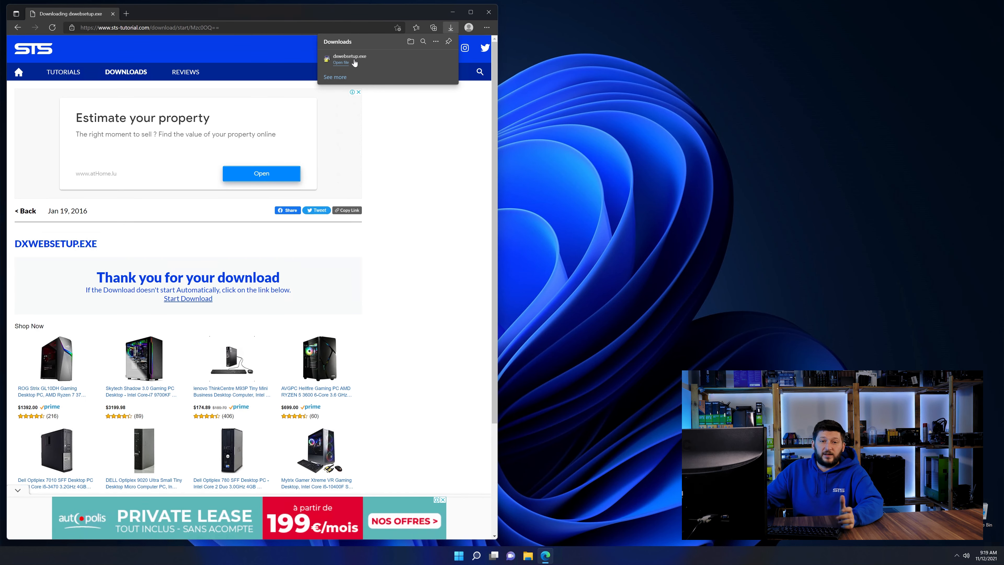
{"action": "left_click", "coordinate": [340, 63]}
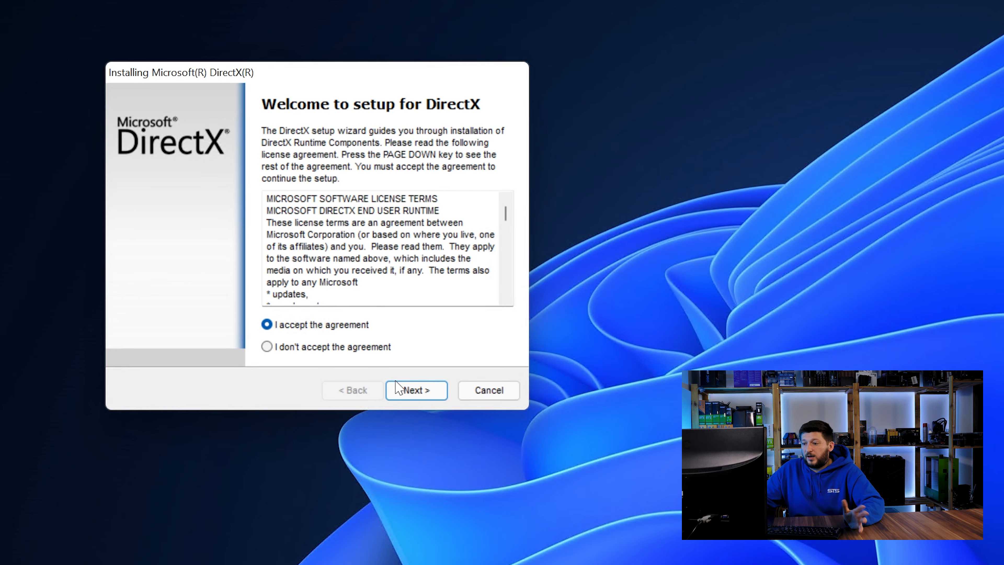
- Accept the agreement, decline the Bing Bar, install DirectX and finish the wizard
{"action": "left_click", "coordinate": [415, 390]}
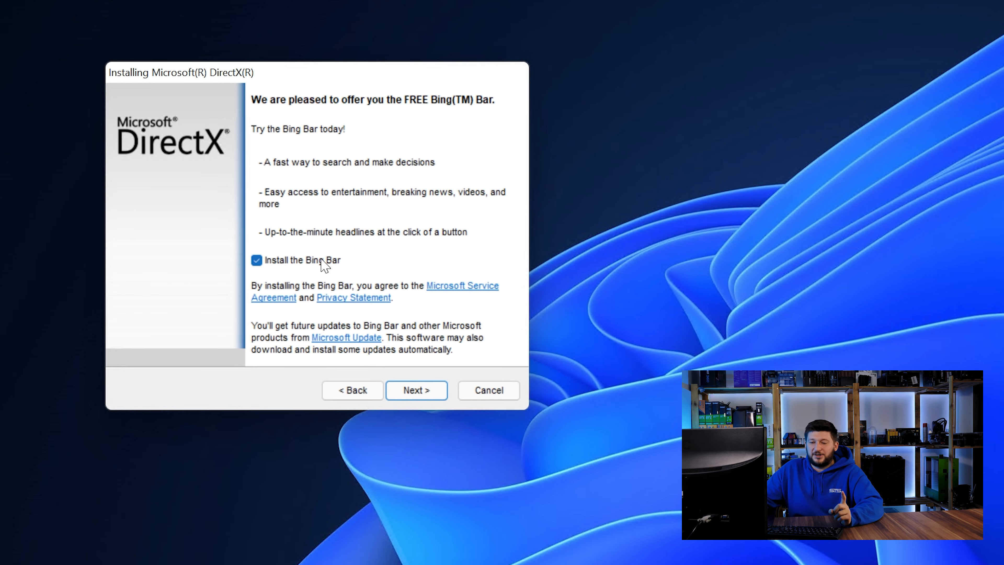
{"action": "left_click", "coordinate": [415, 390]}
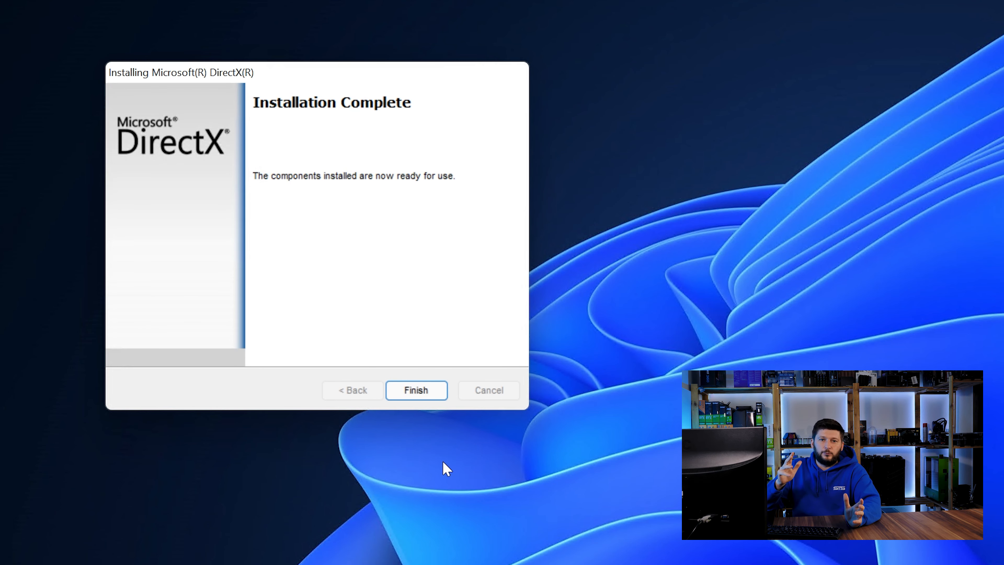
{"action": "left_click", "coordinate": [416, 390]}
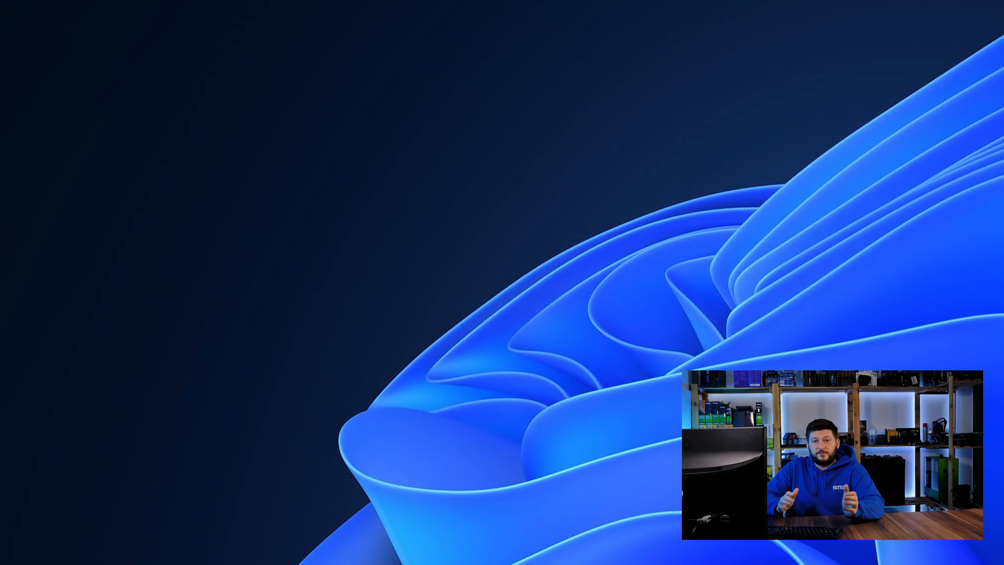